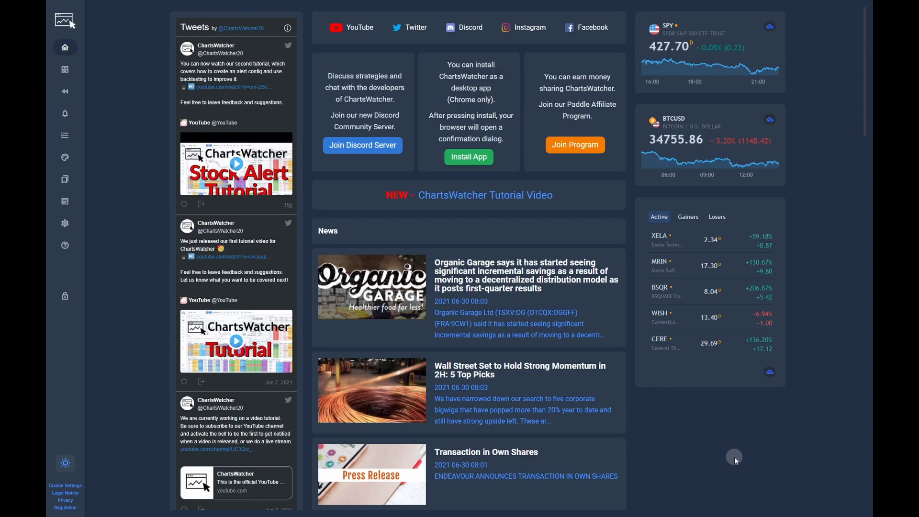
mouse_move(100, 91)
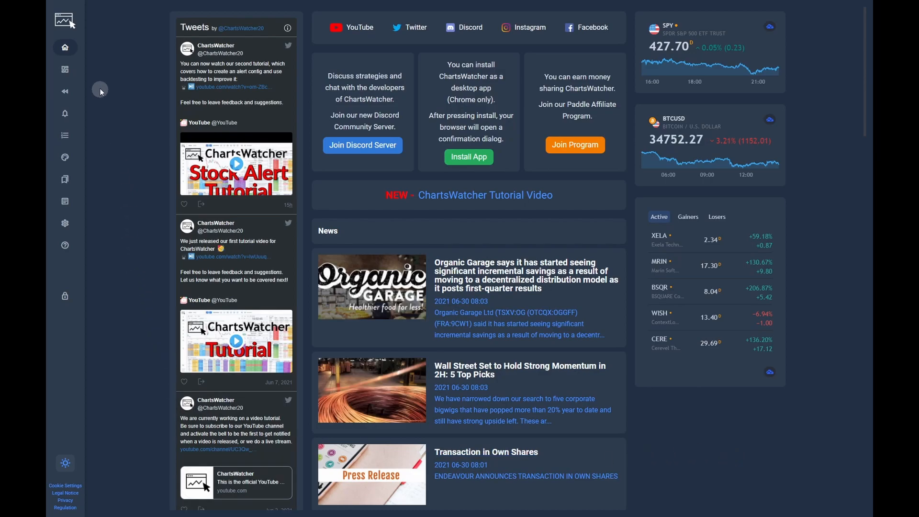
Show the demo dashboard with its price chart and example toplist.
left_click(66, 69)
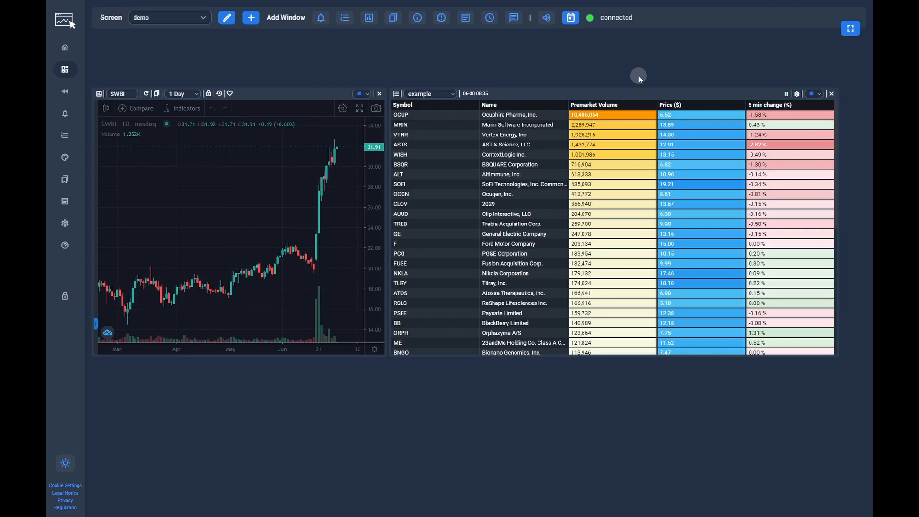
mouse_move(404, 70)
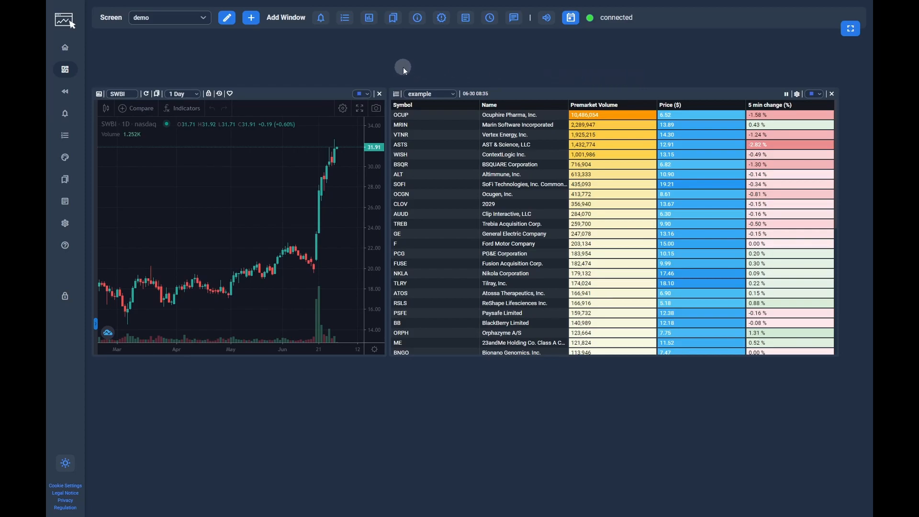
Duplicate the 'tutorial' toplist on the Toplists page and show the copy's filter settings.
left_click(65, 47)
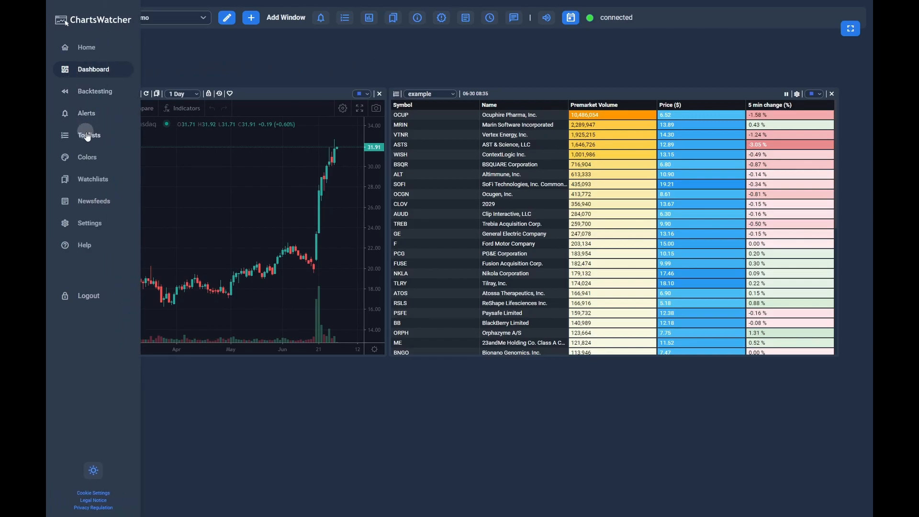
left_click(89, 135)
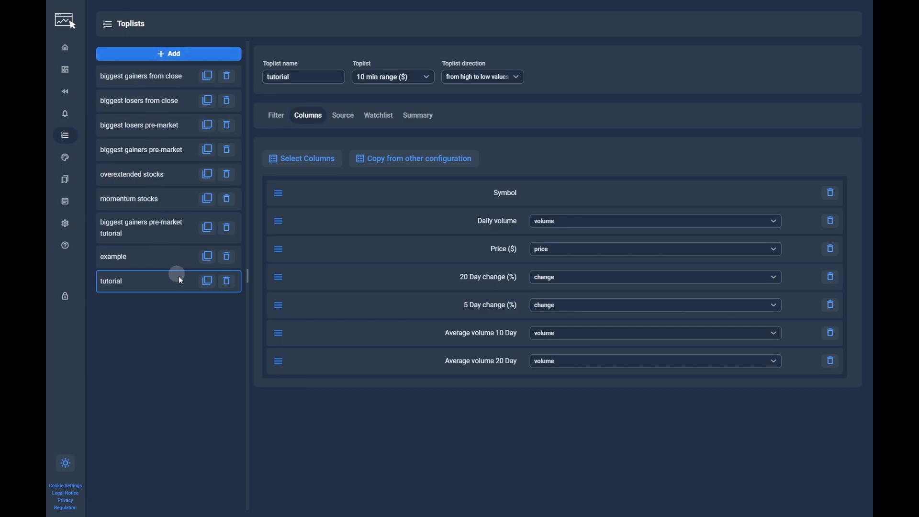
left_click(207, 280)
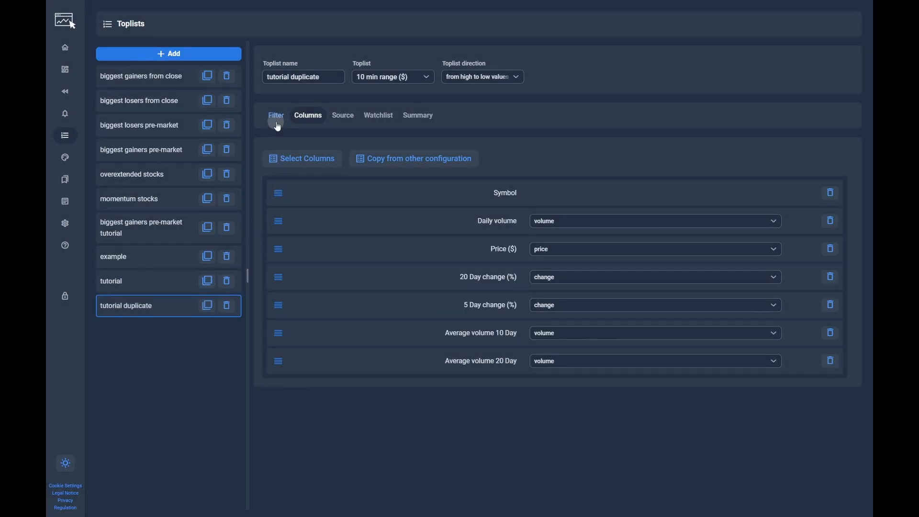
left_click(275, 115)
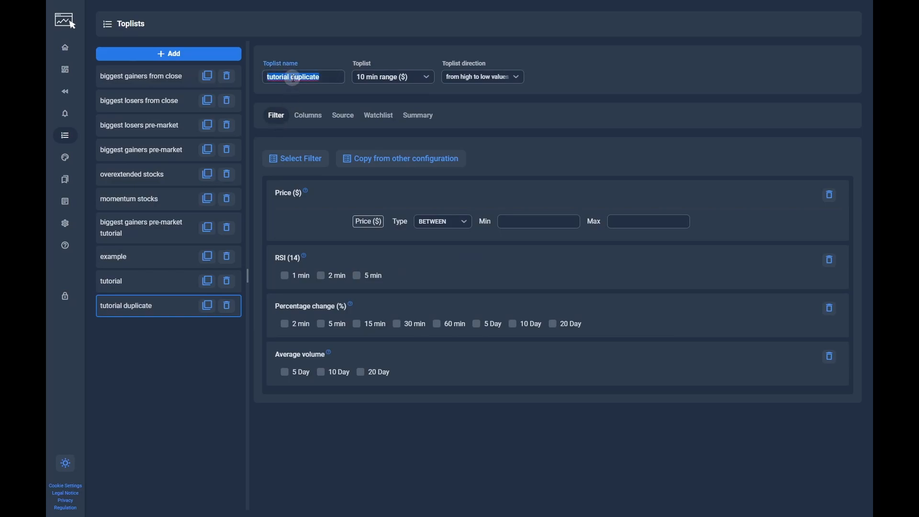
Name the copy 'overextended stocks' and rank it by 20 Day change (%) from high to low.
type("overextended stocks")
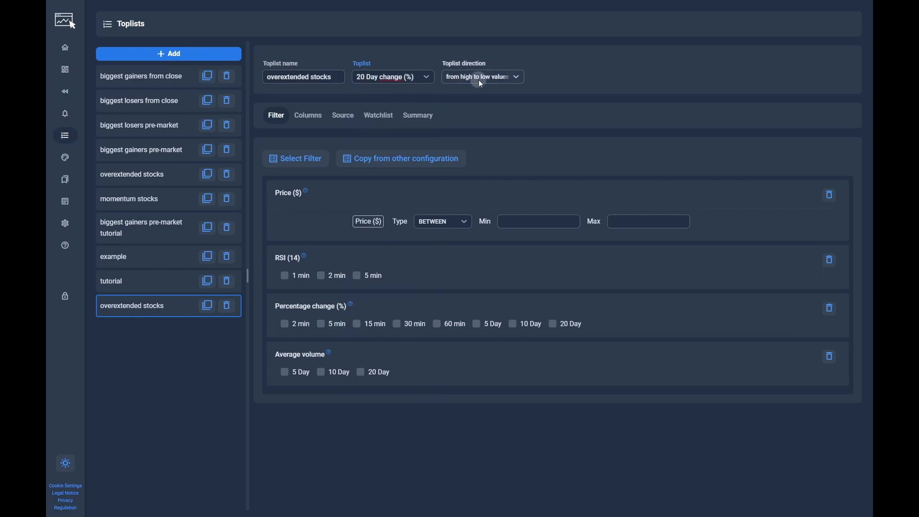
left_click(481, 77)
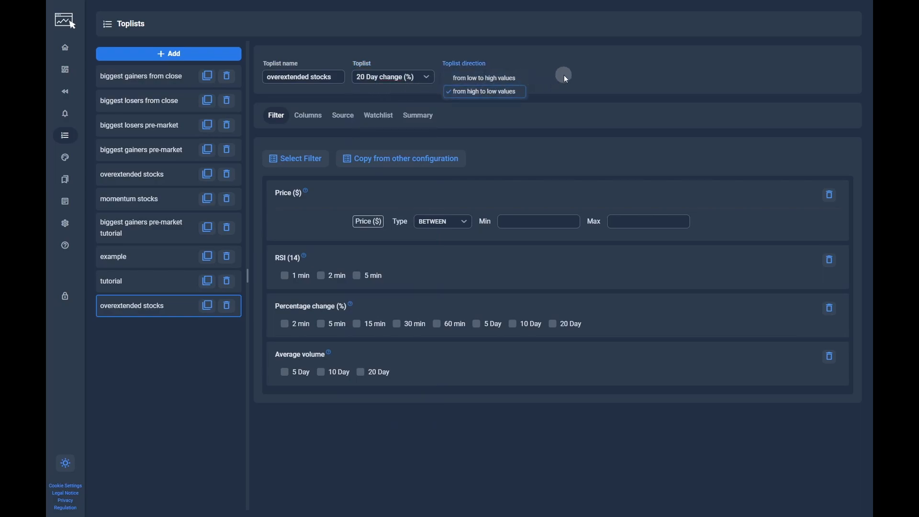
left_click(482, 92)
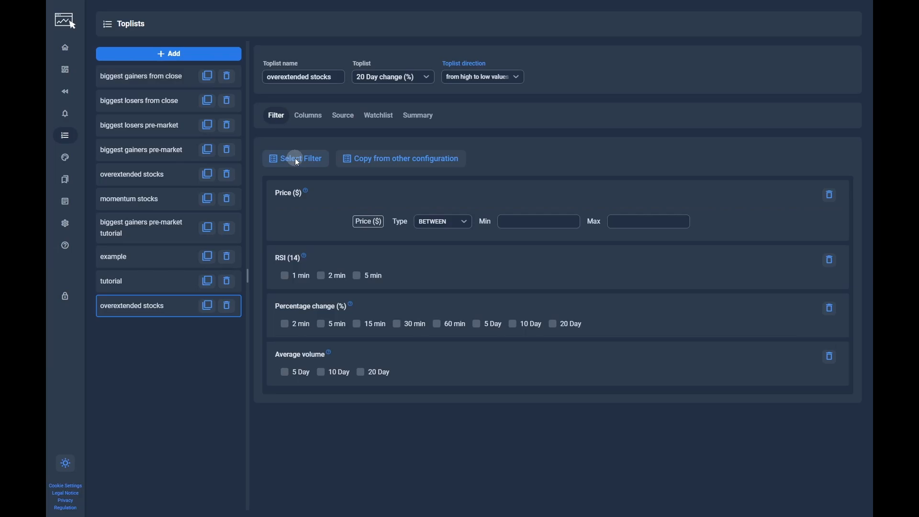
left_click(296, 158)
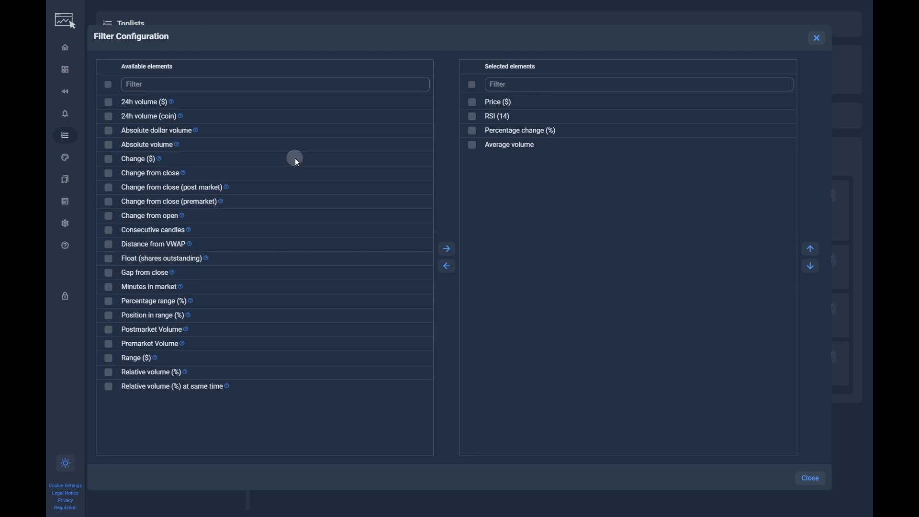
mouse_move(226, 200)
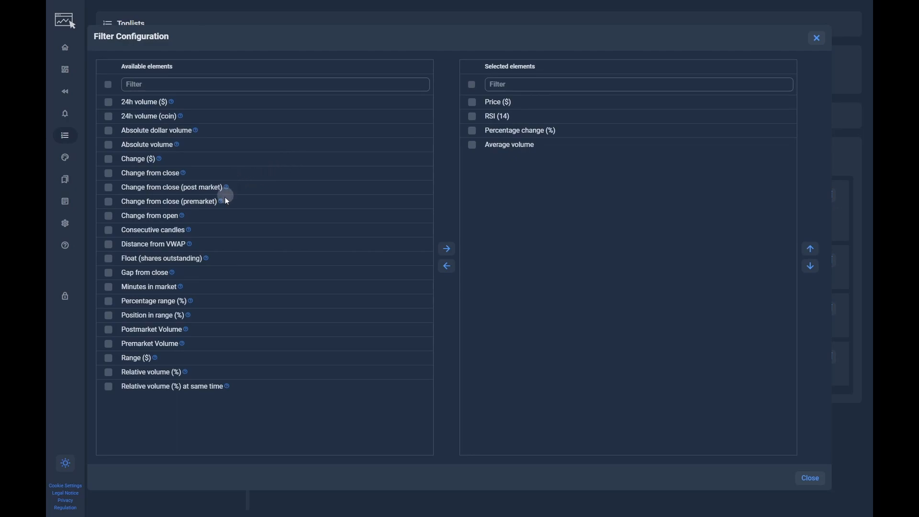
mouse_move(181, 216)
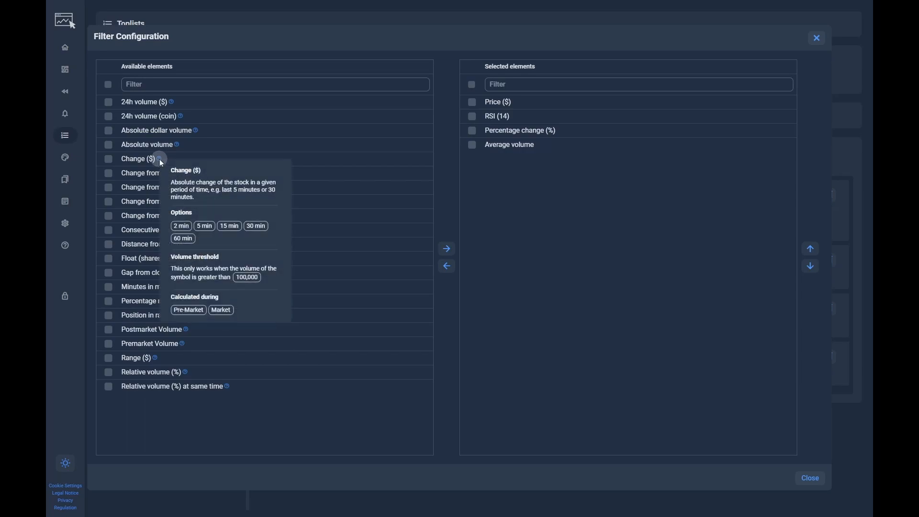
mouse_move(169, 250)
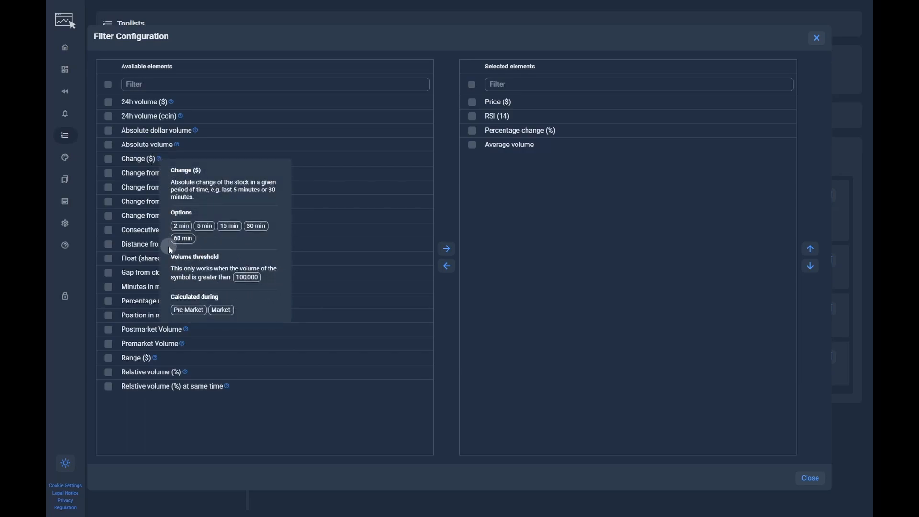
mouse_move(165, 244)
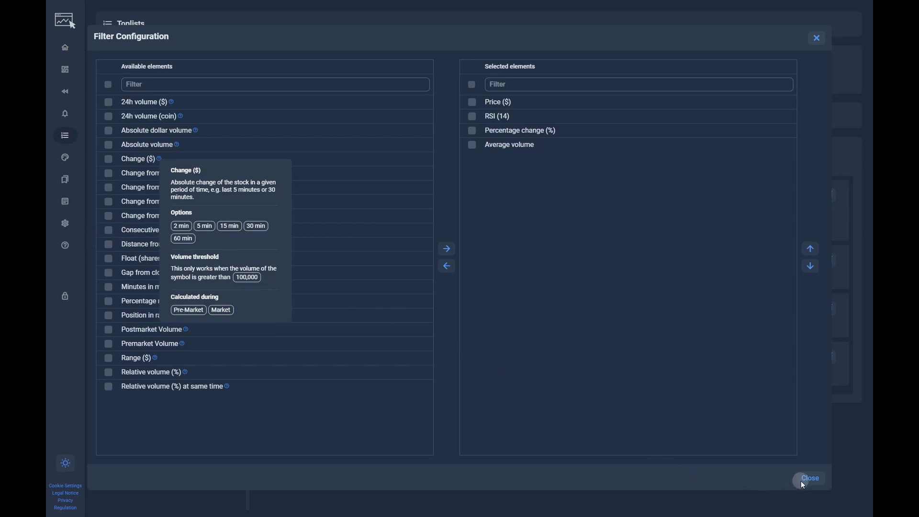
left_click(809, 478)
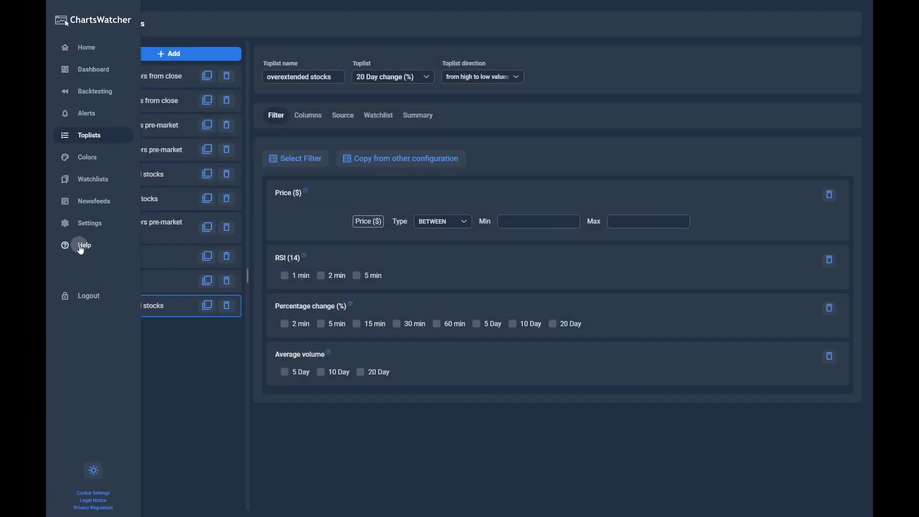
left_click(84, 245)
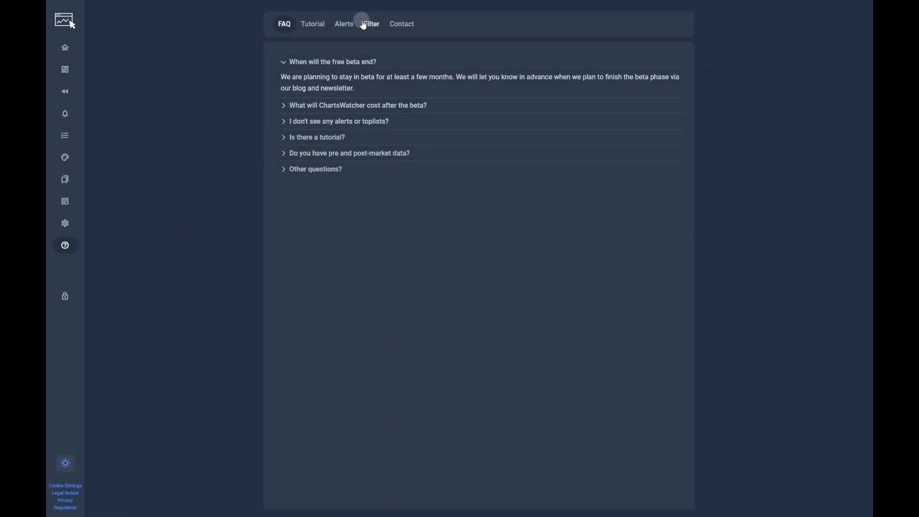
left_click(370, 23)
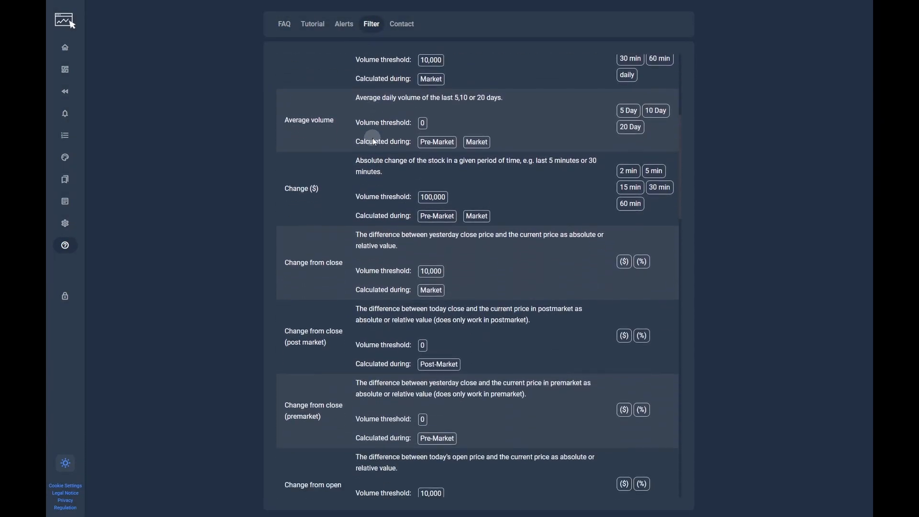
scroll("down", 3)
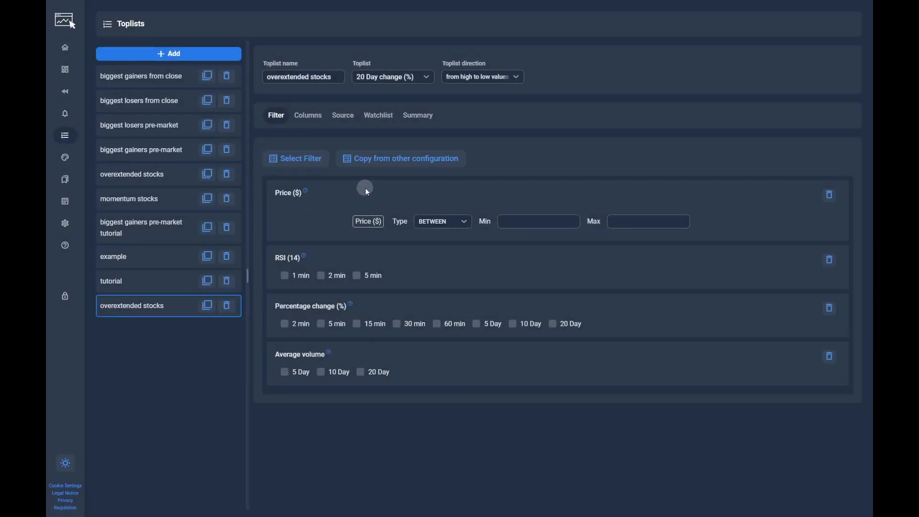
Require price over 20 and remove the RSI filter.
left_click(538, 222)
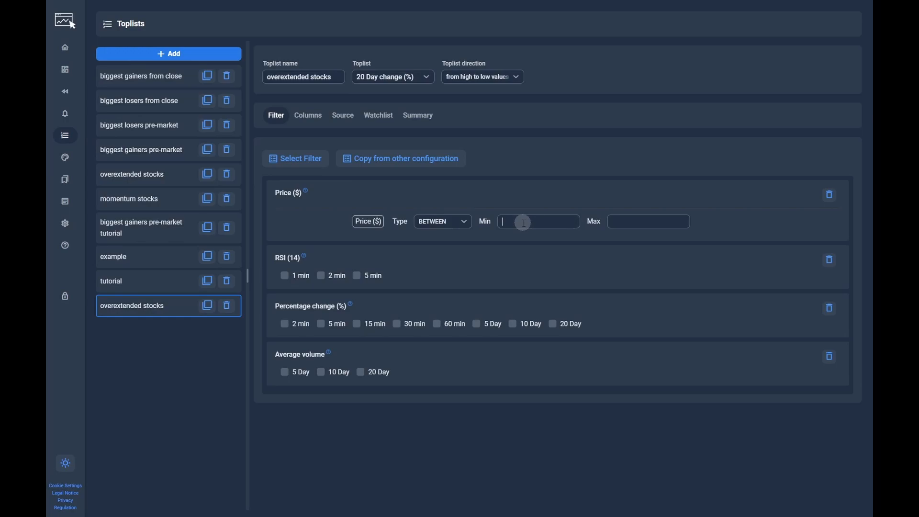
type("20")
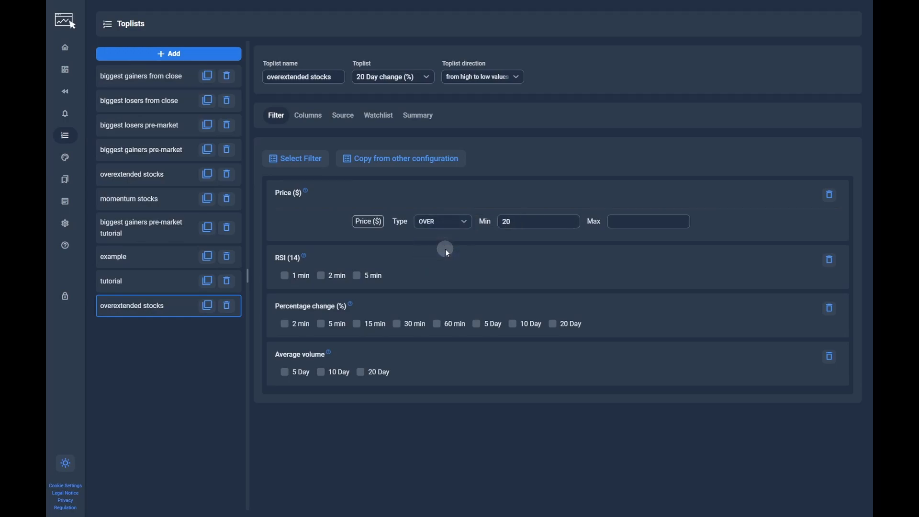
left_click(441, 221)
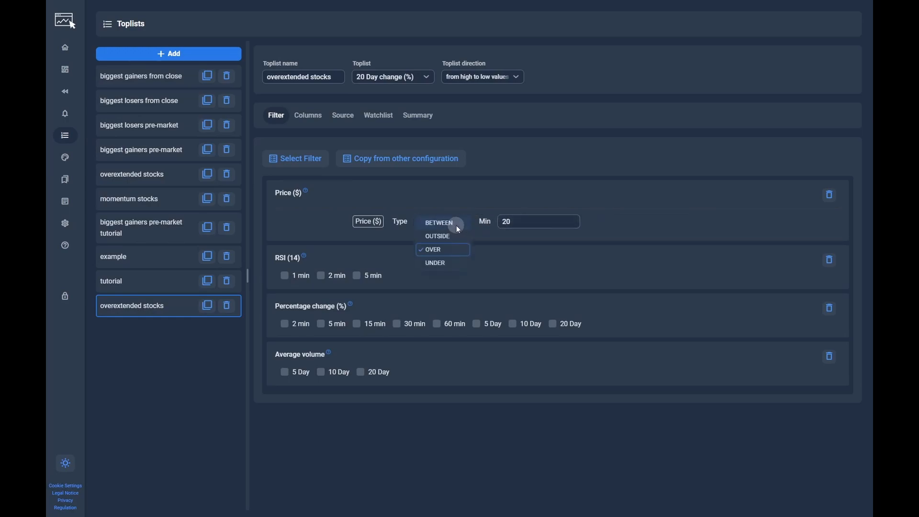
left_click(438, 223)
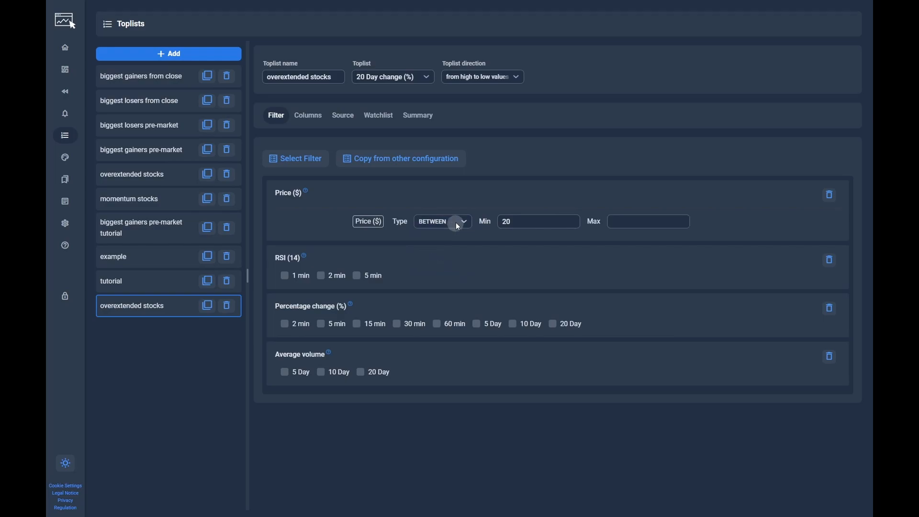
left_click(441, 221)
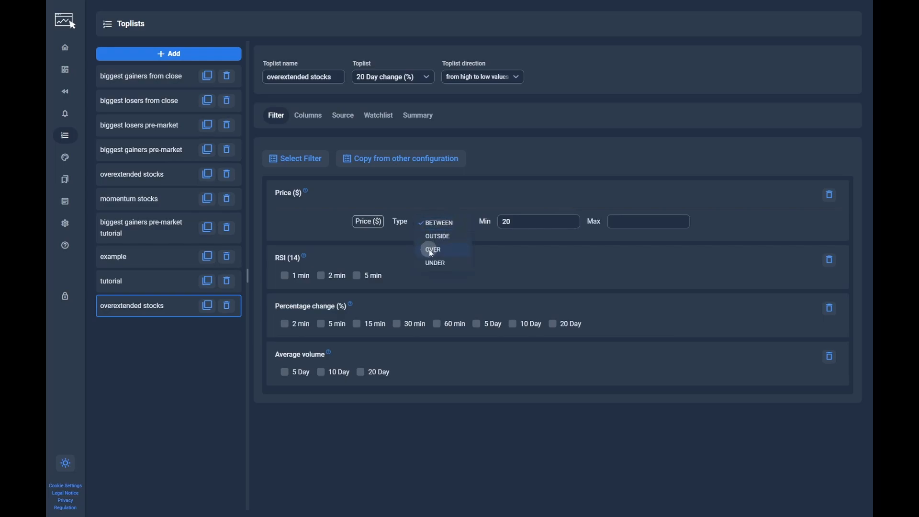
left_click(433, 249)
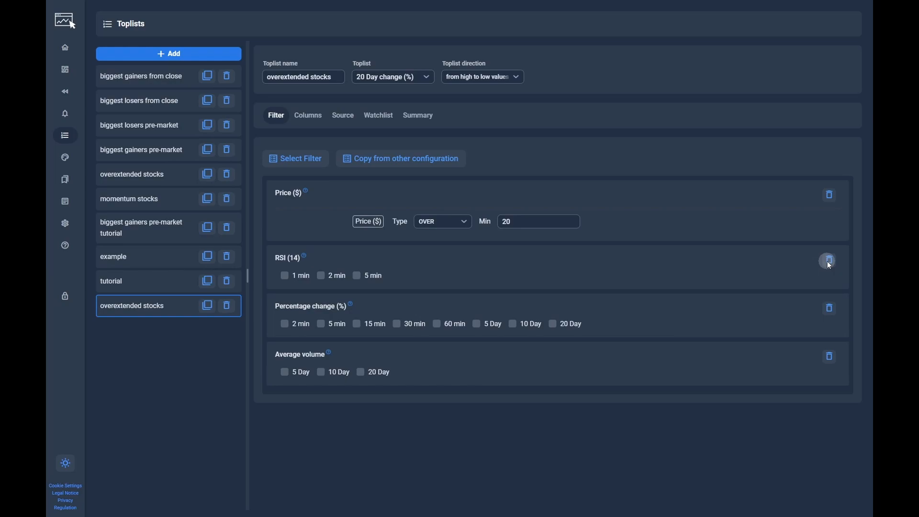
left_click(829, 260)
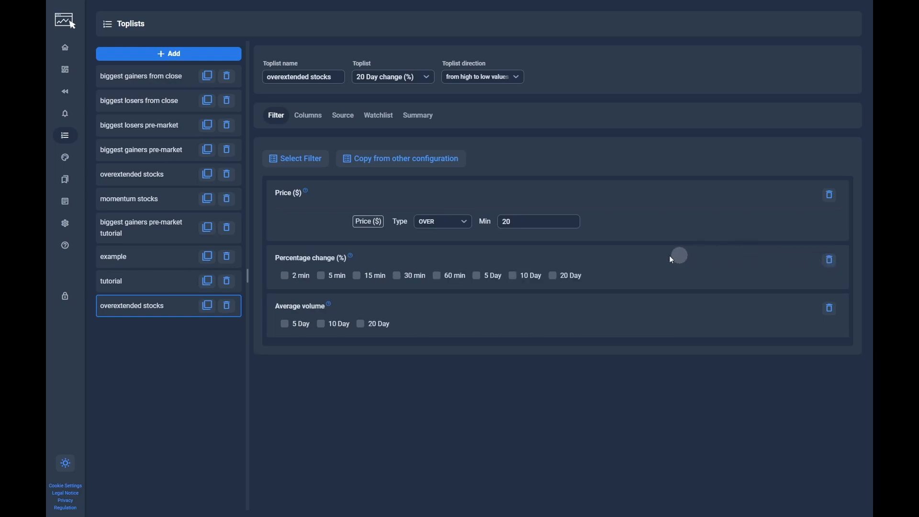
Add 5 Day change under 200 and 10 Day average volume over 1000000.
left_click(477, 275)
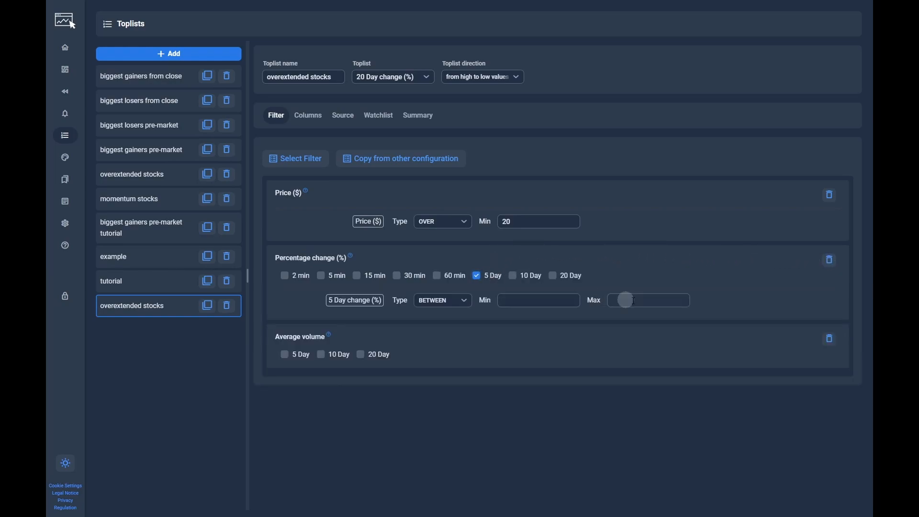
left_click(441, 299)
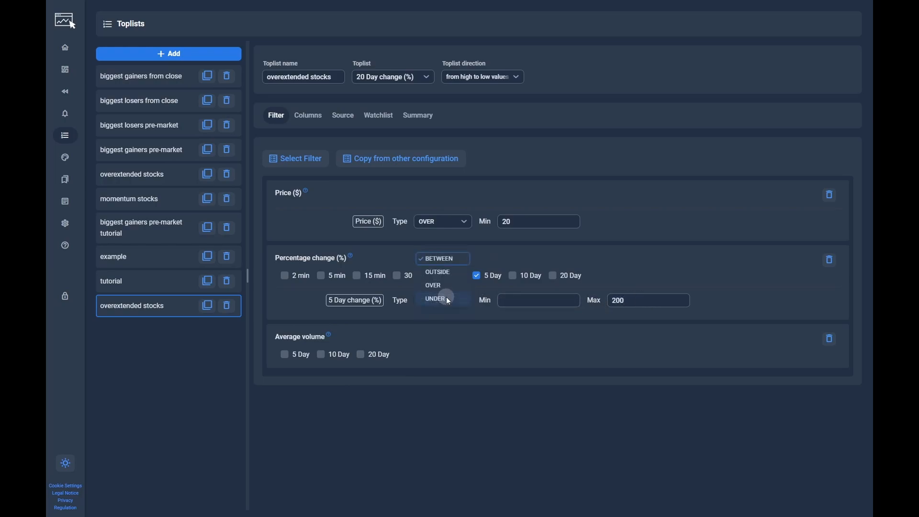
left_click(434, 299)
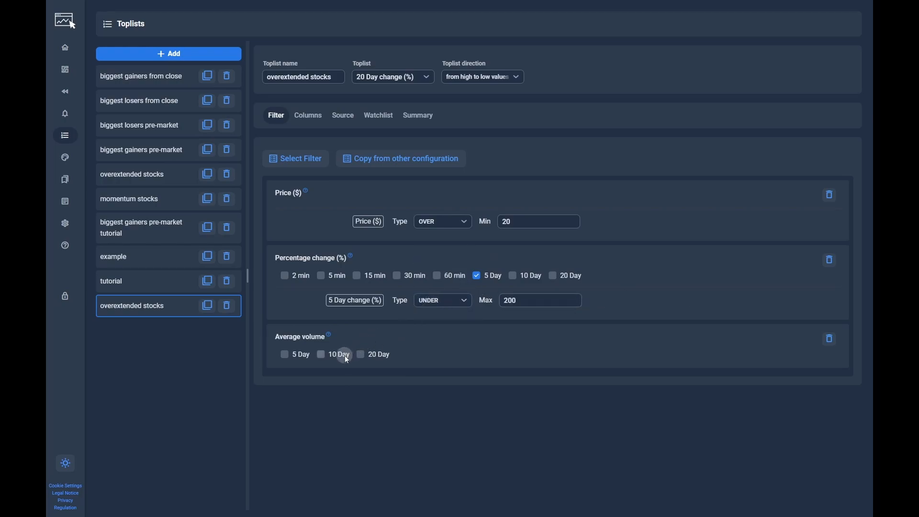
left_click(321, 354)
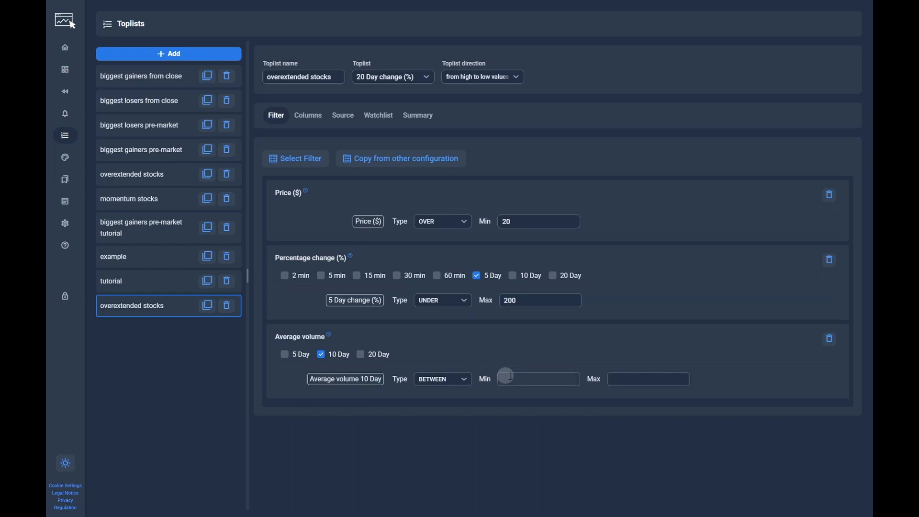
type("1000")
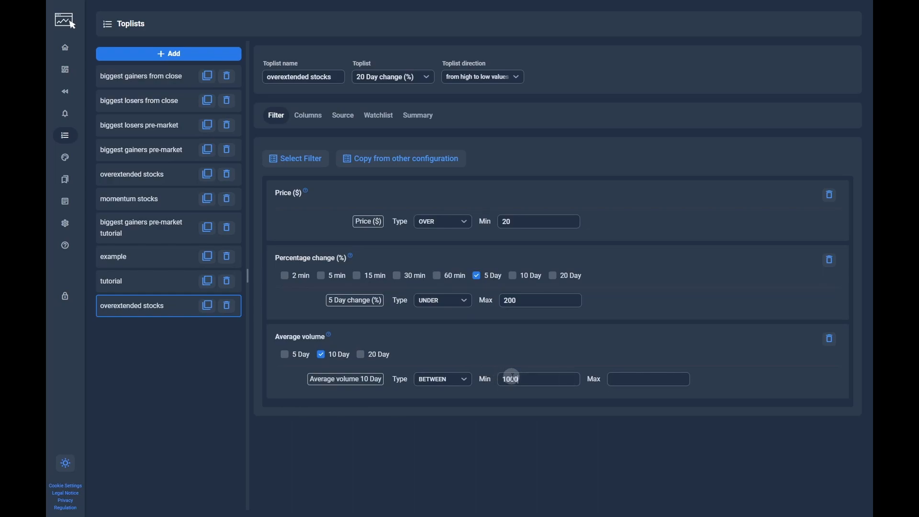
left_click(443, 379)
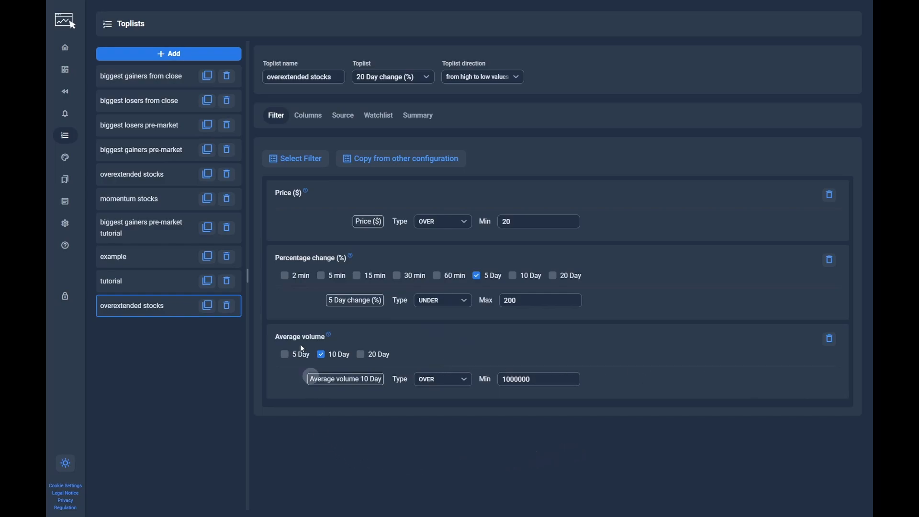
left_click(342, 115)
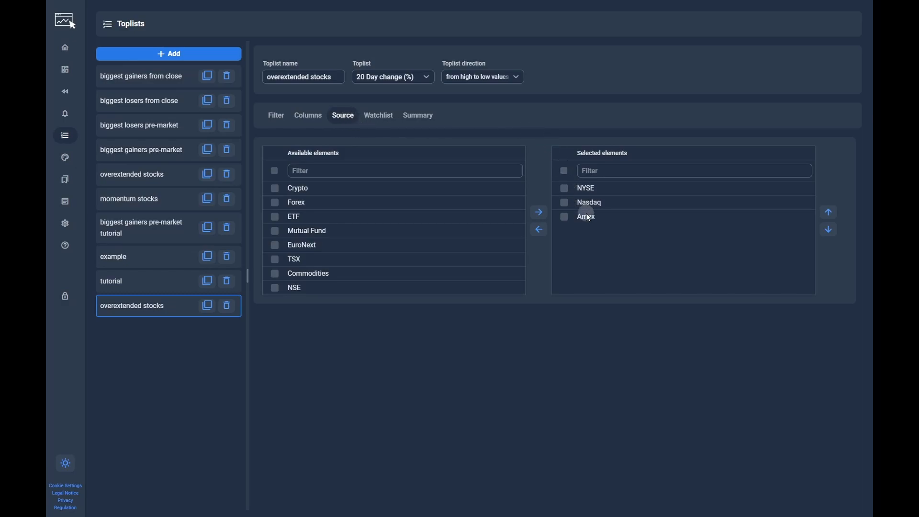
Confirm NYSE, Nasdaq and Amex sources and no watchlist restriction for the toplist.
left_click(404, 171)
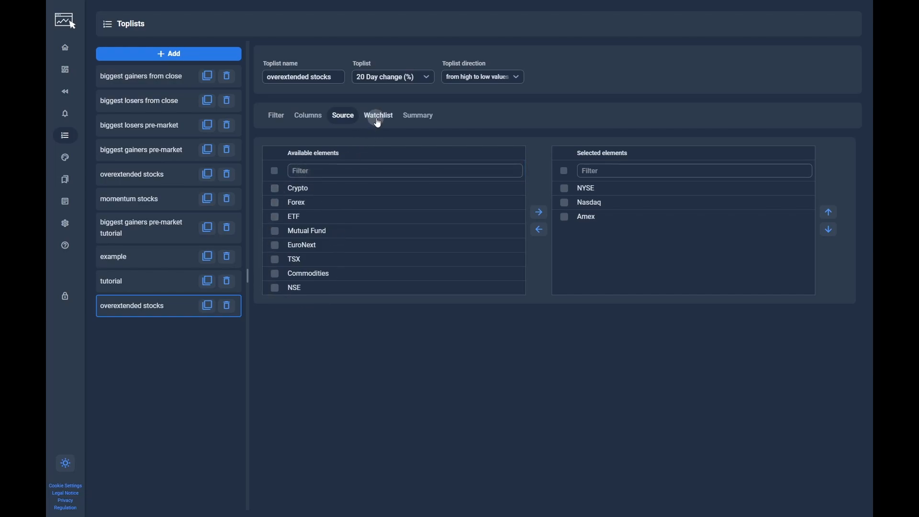
left_click(378, 115)
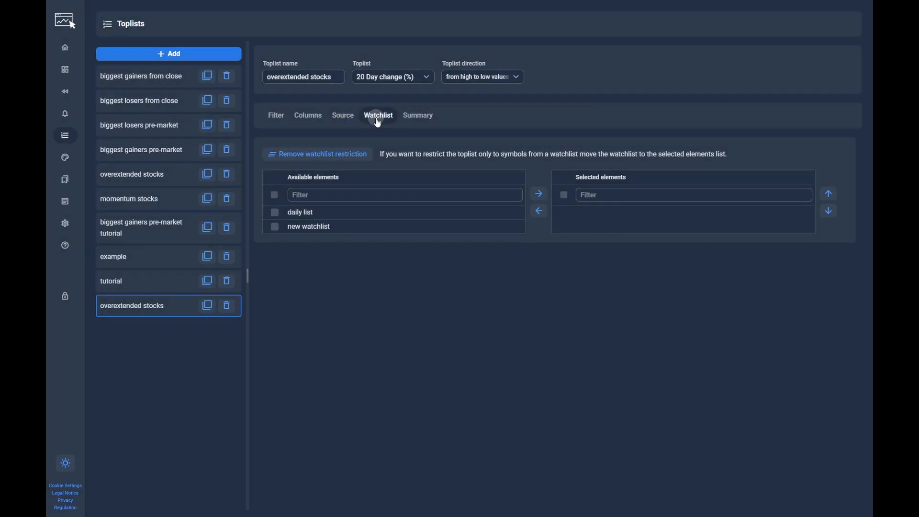
left_click(307, 115)
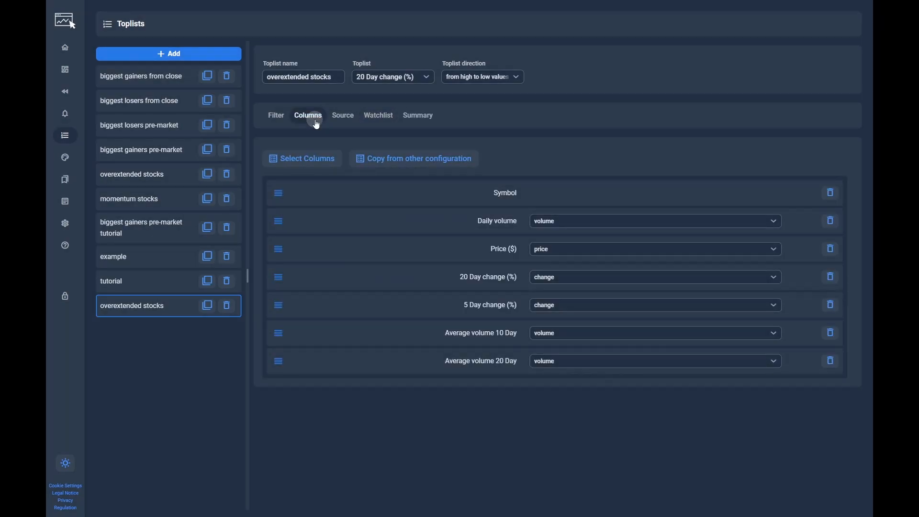
mouse_move(312, 127)
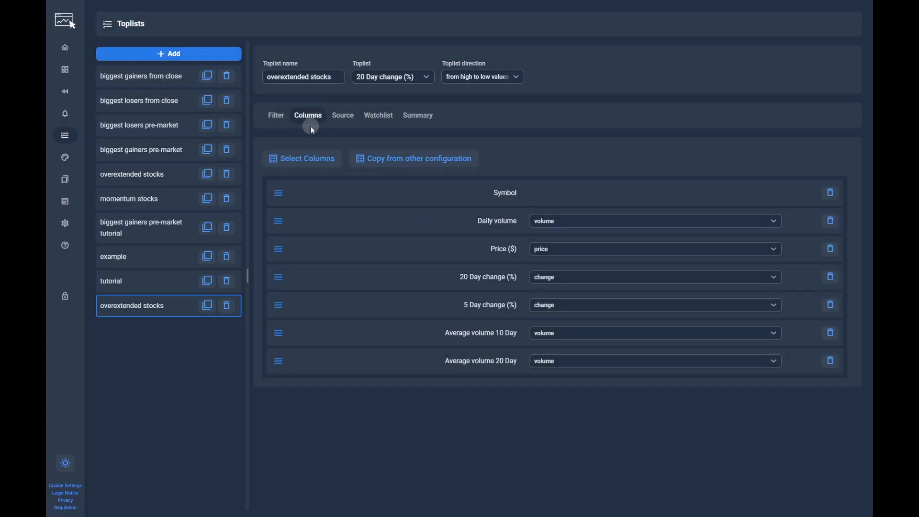
Review the column chooser and keep the 'change' colour scheme for 5 Day change.
left_click(302, 158)
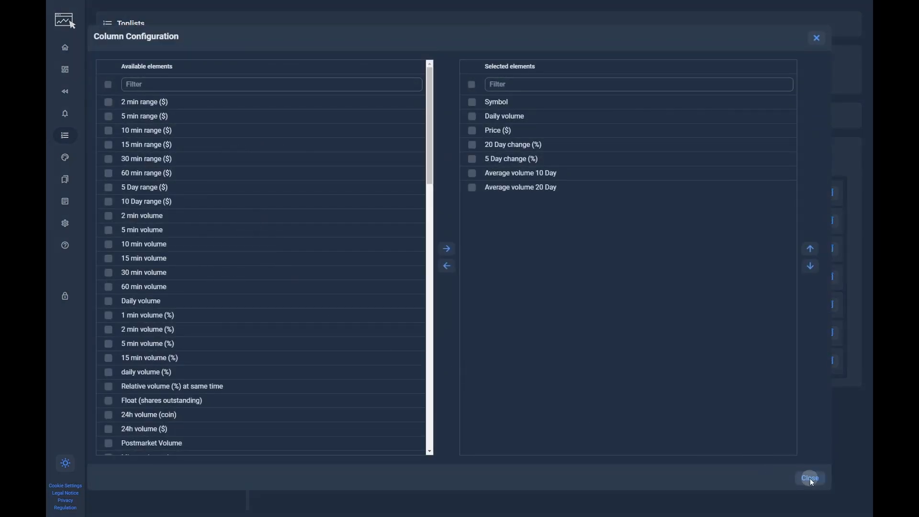
left_click(809, 478)
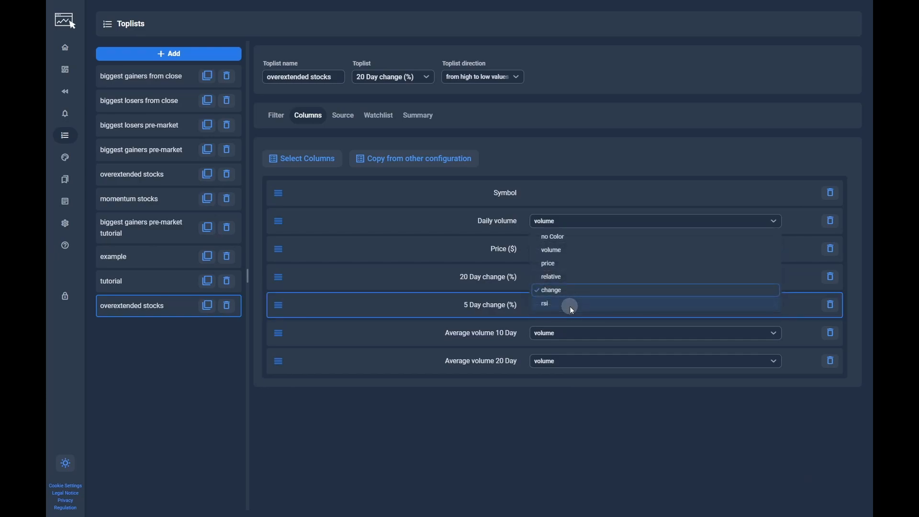
left_click(551, 290)
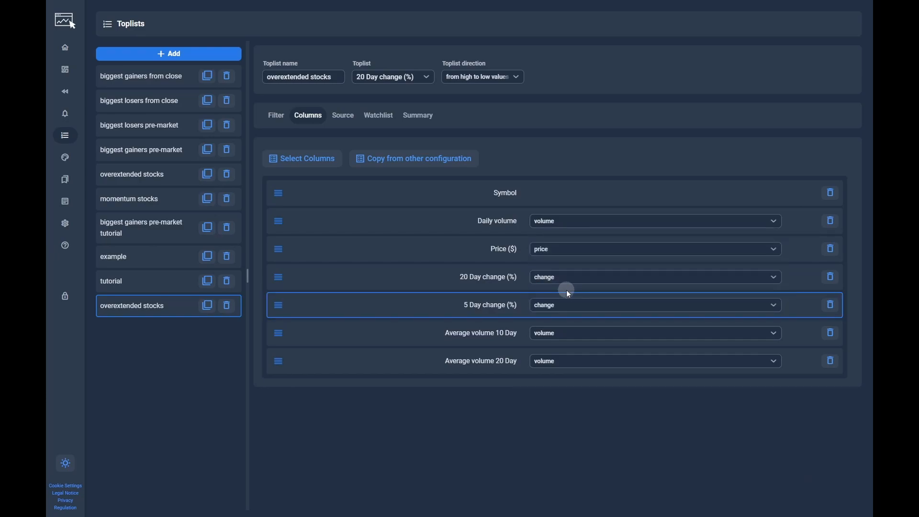
left_click(418, 115)
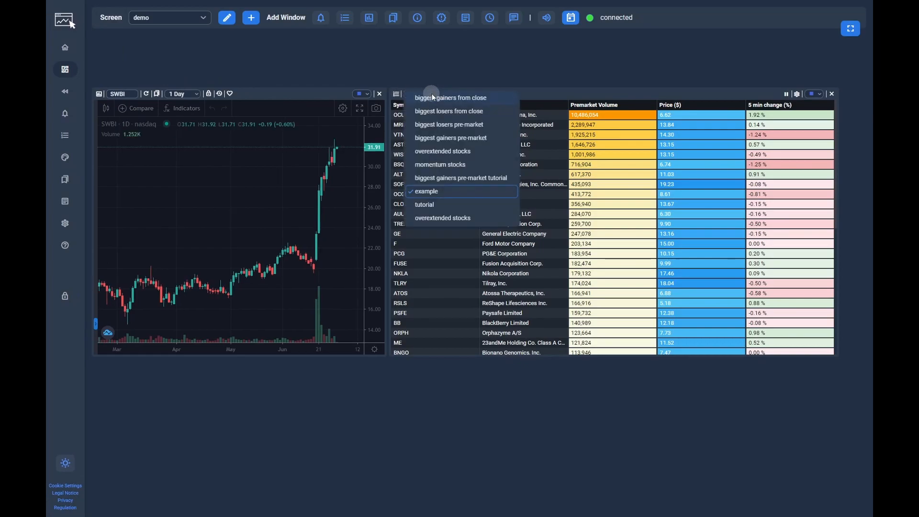
Show overextended stocks in the dashboard toplist window and chart a couple of its symbols.
left_click(442, 218)
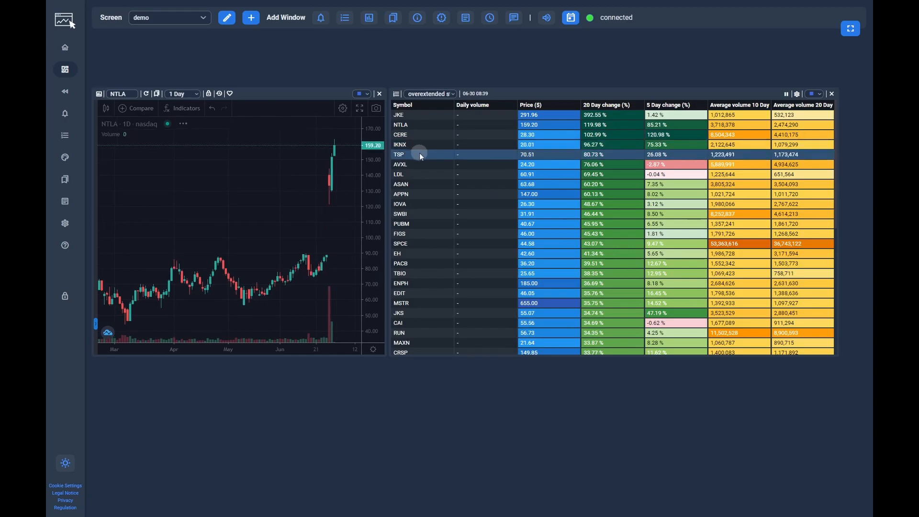
left_click(423, 184)
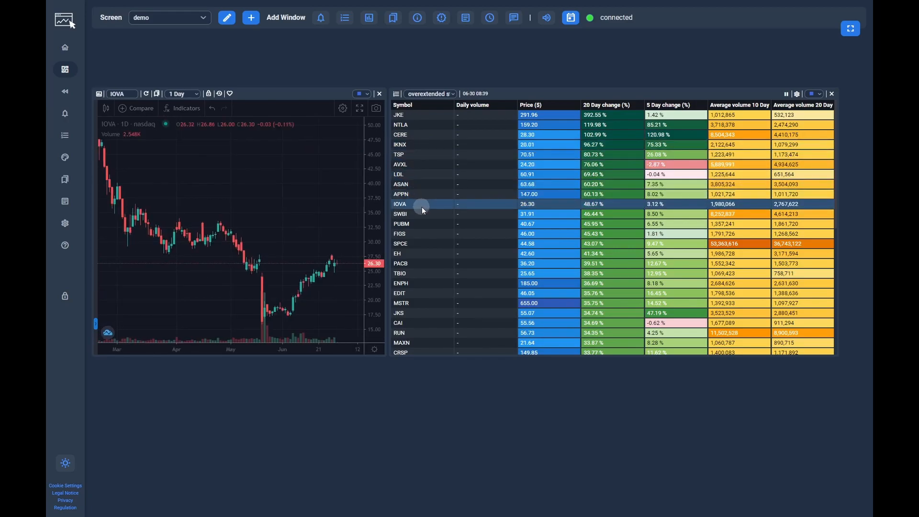
left_click(66, 69)
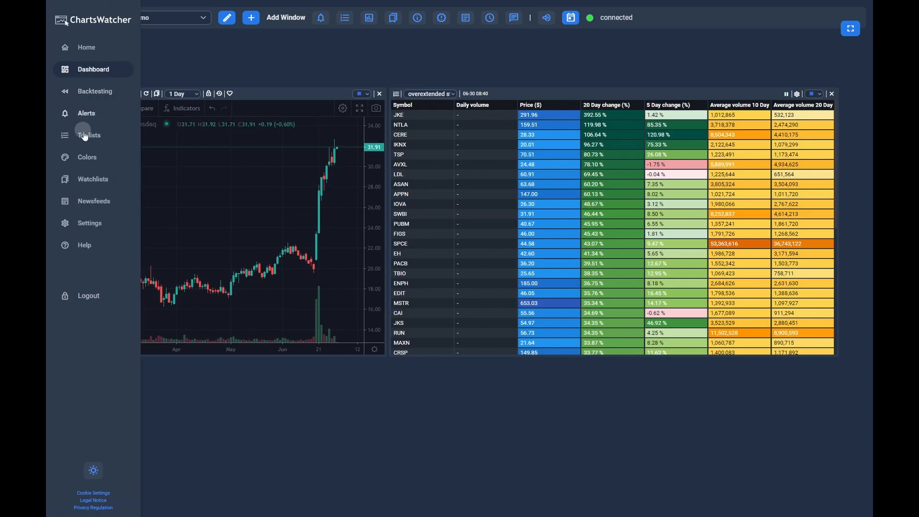
Bring up the filters of the biggest gainers pre-market tutorial toplist.
left_click(88, 135)
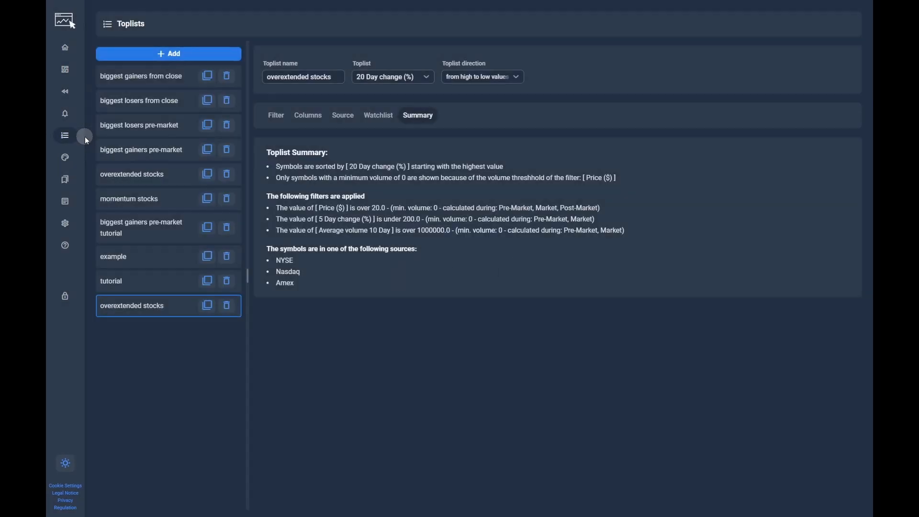
left_click(141, 228)
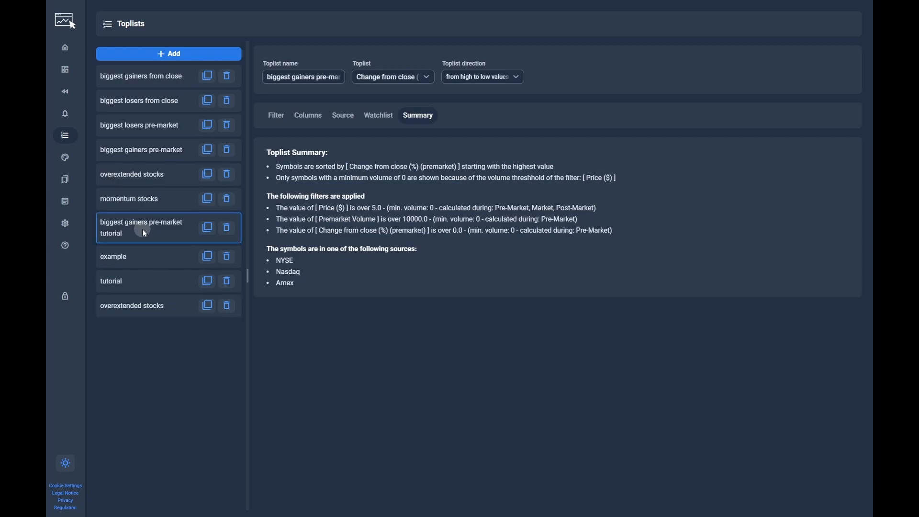
left_click(275, 115)
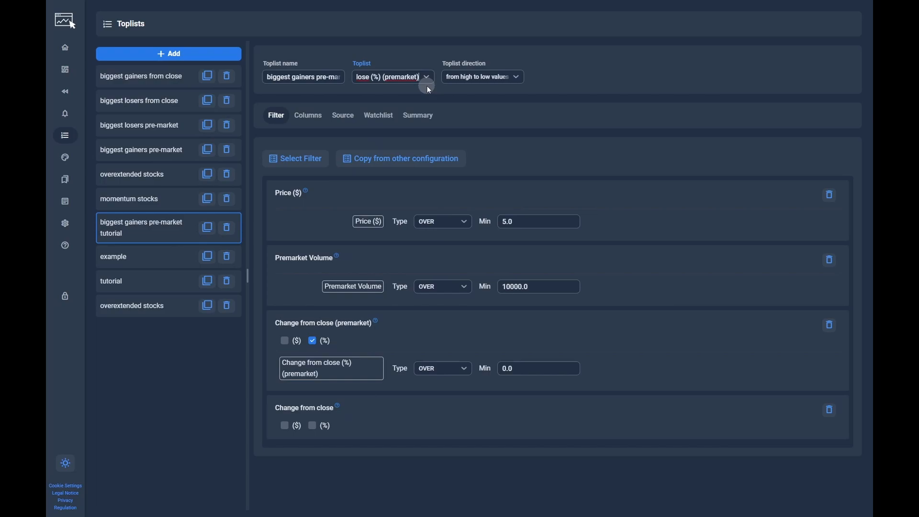
mouse_move(498, 274)
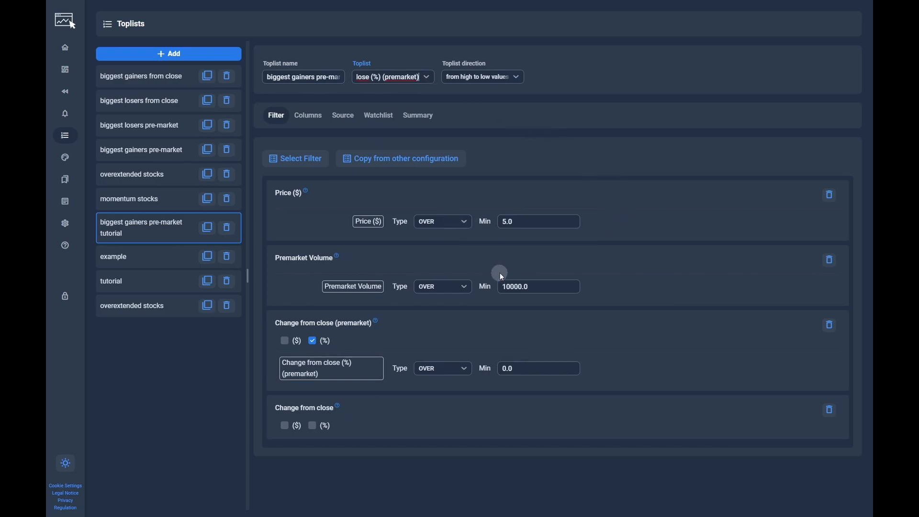
mouse_move(469, 271)
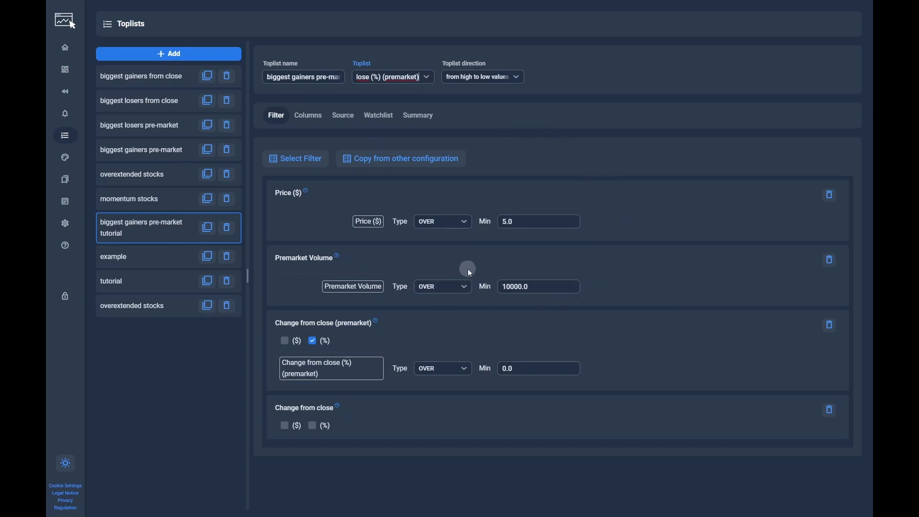
mouse_move(479, 349)
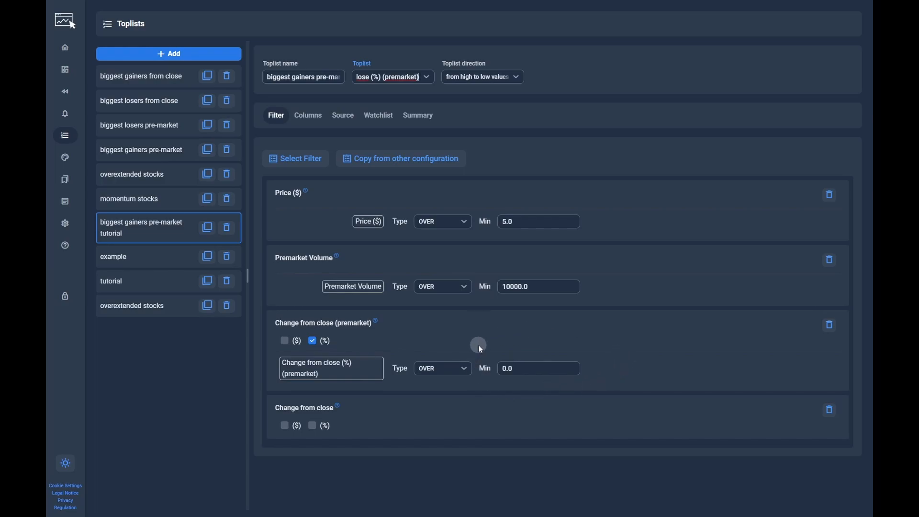
mouse_move(459, 347)
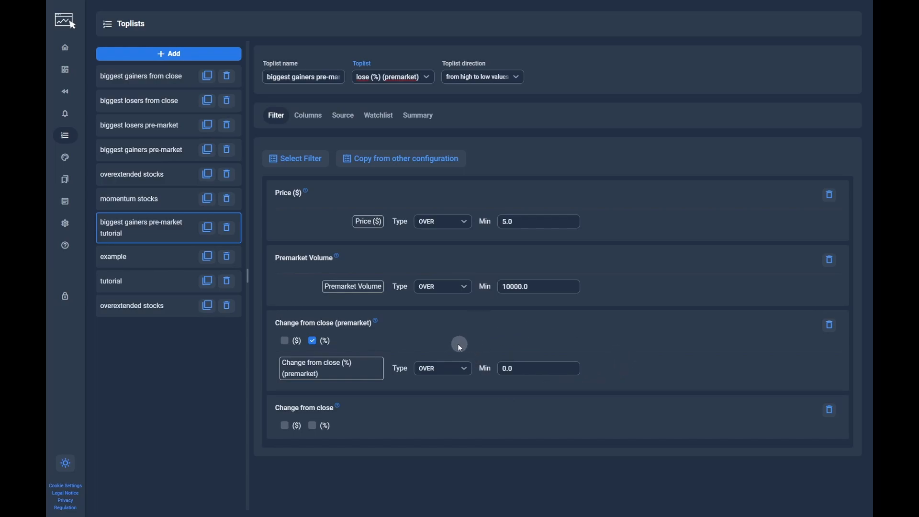
mouse_move(301, 191)
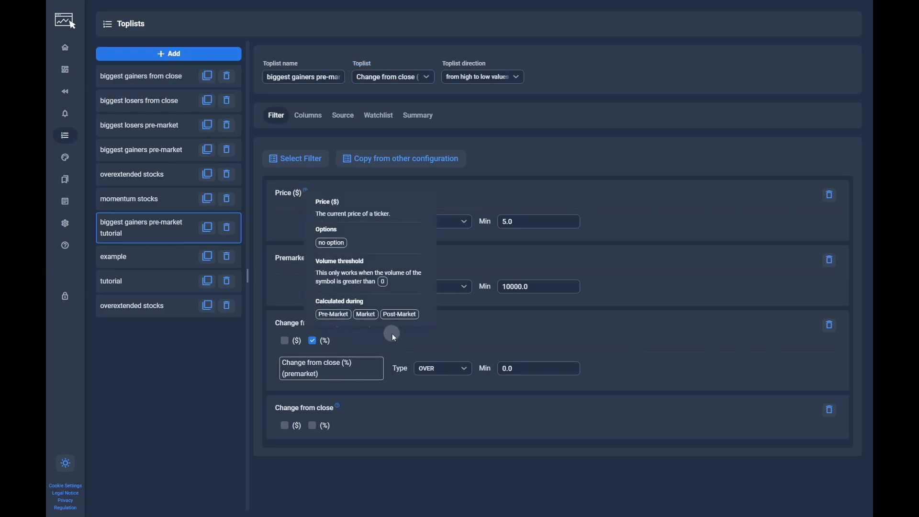
mouse_move(326, 293)
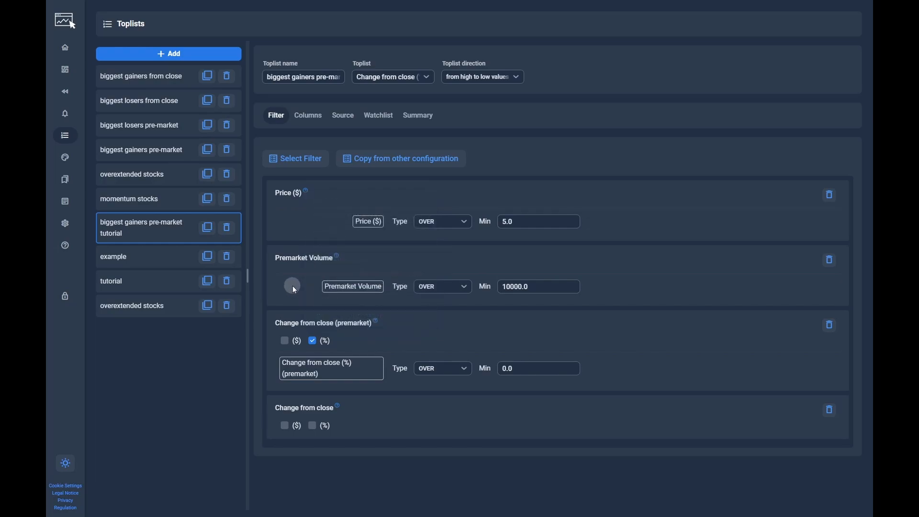
mouse_move(307, 276)
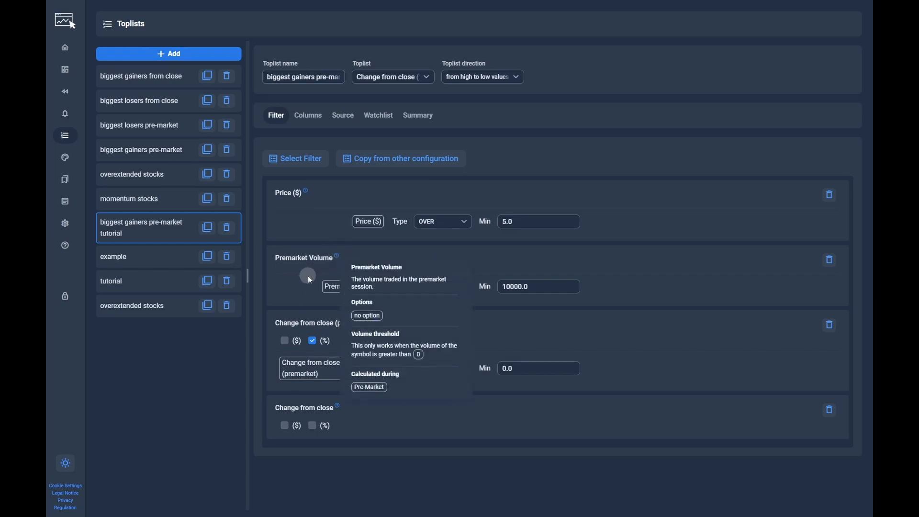
mouse_move(336, 407)
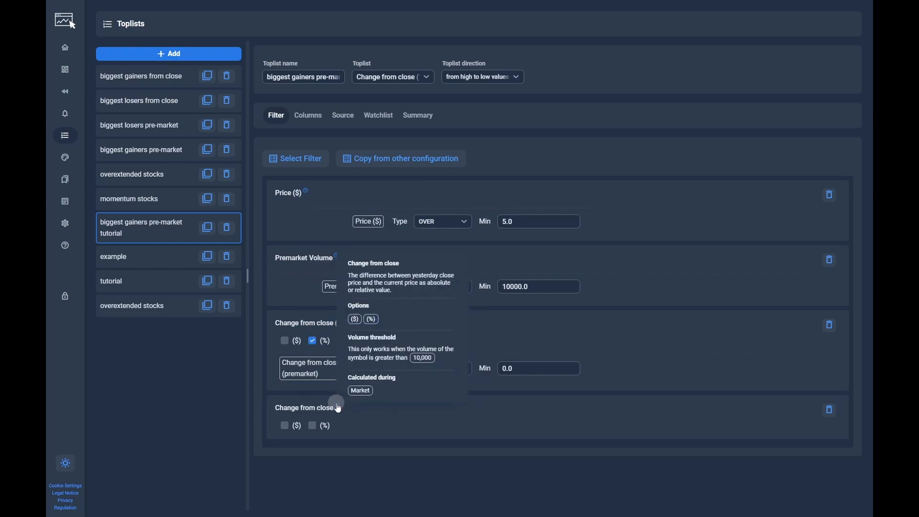
mouse_move(316, 392)
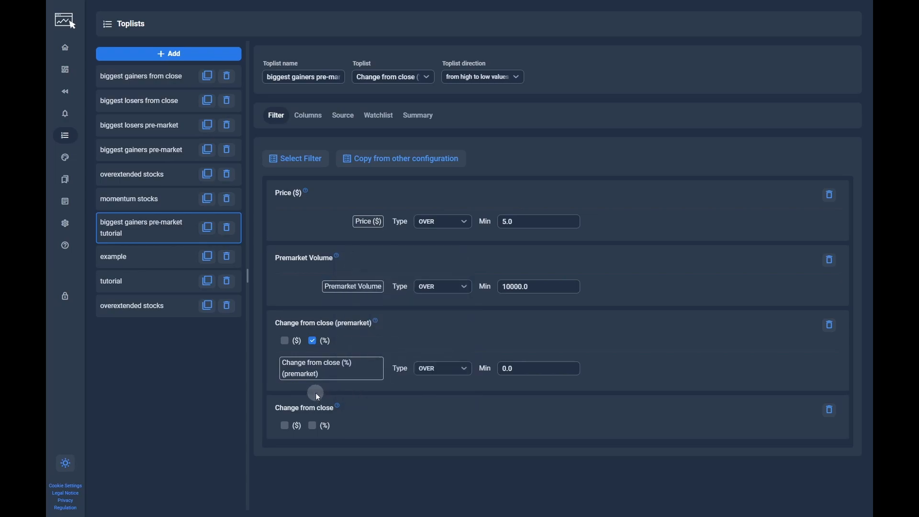
Require change from close (%) to be over 1.
left_click(313, 425)
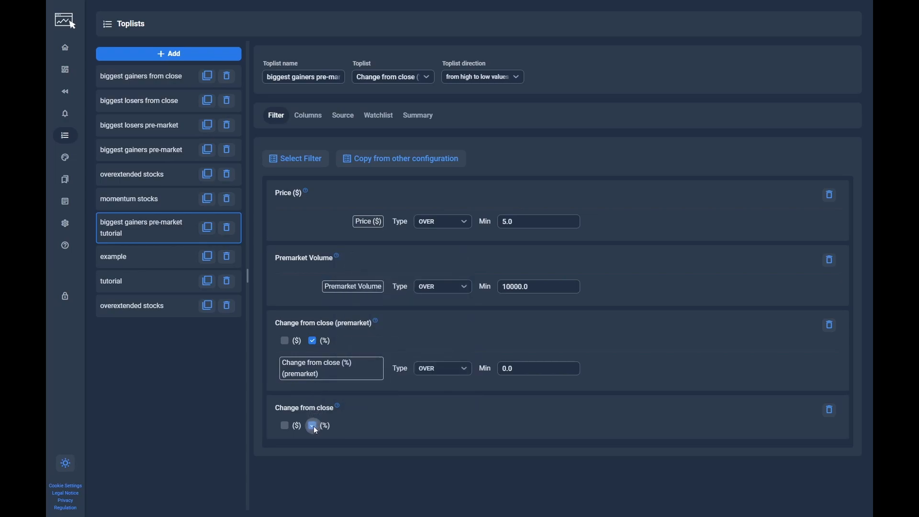
left_click(312, 425)
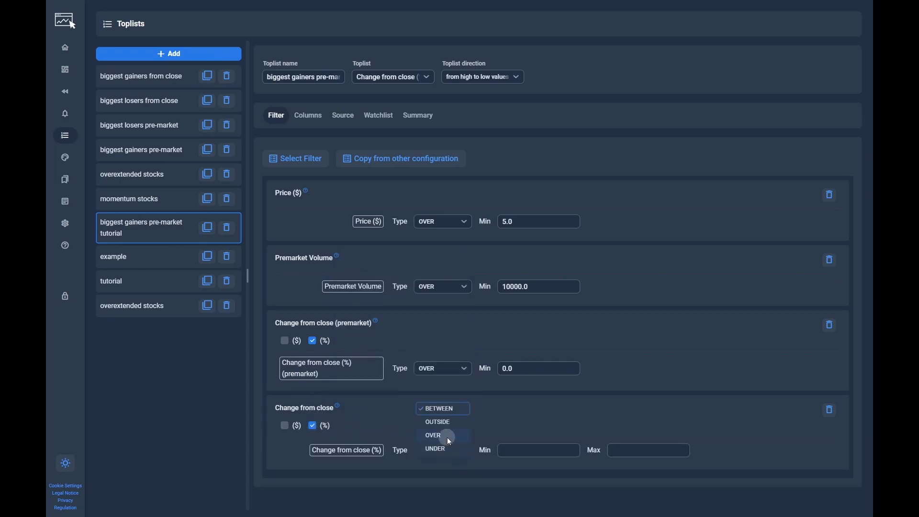
left_click(433, 434)
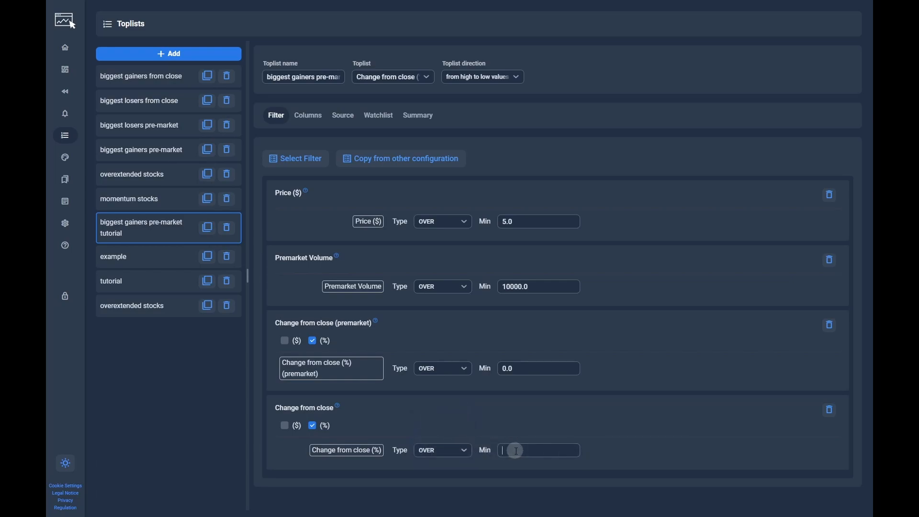
type("1")
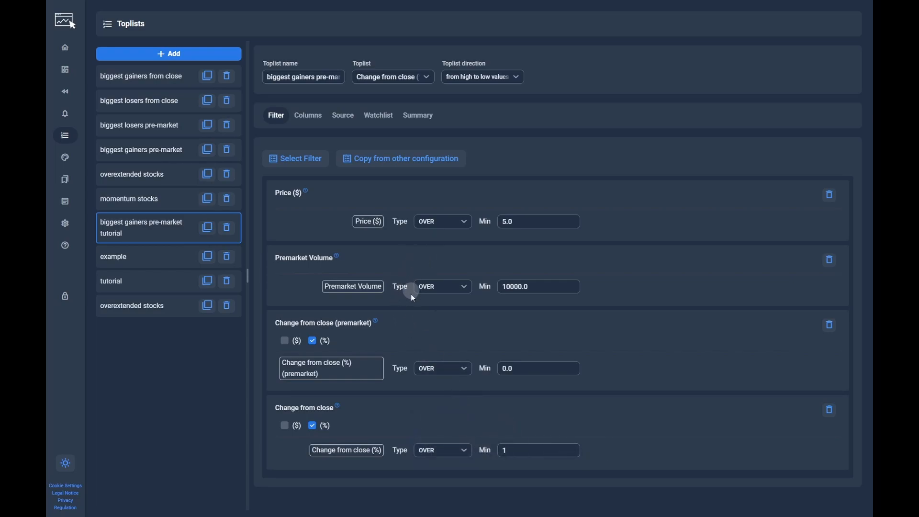
Review the Summary of applied filters and sources, checking back against the filters.
left_click(417, 115)
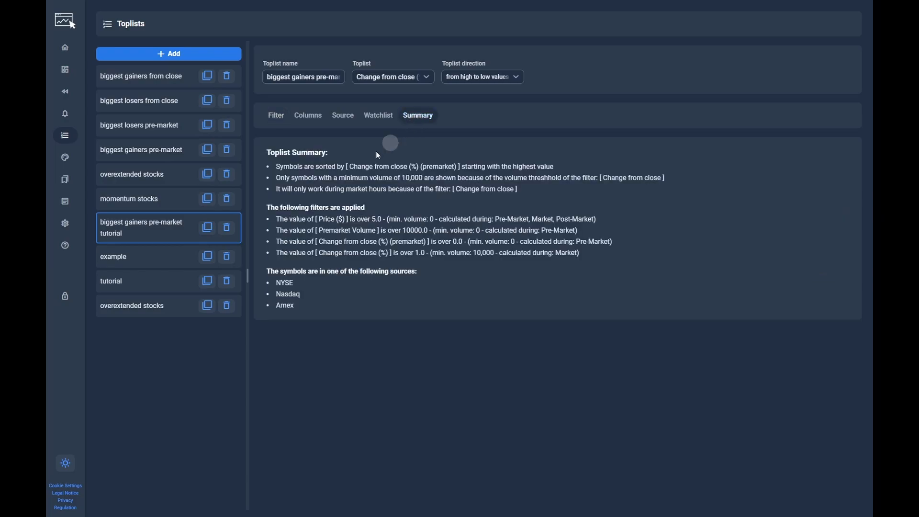
mouse_move(275, 192)
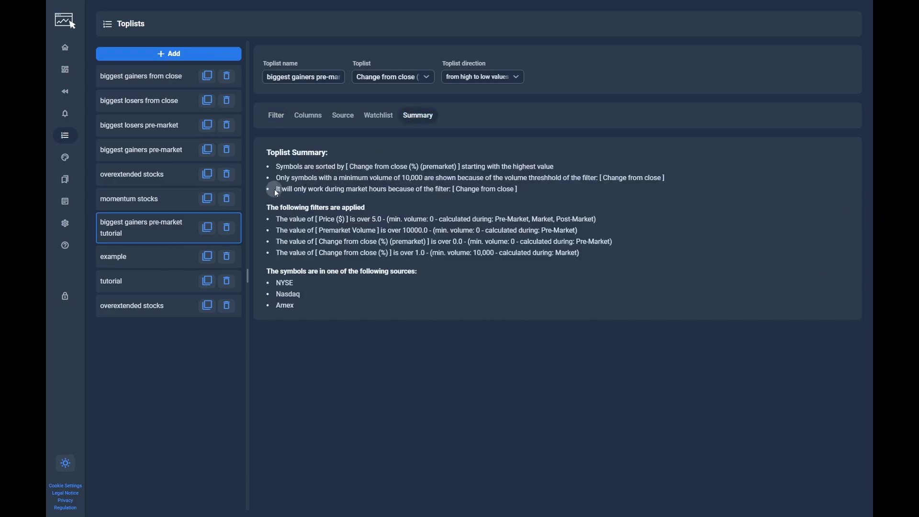
mouse_move(399, 205)
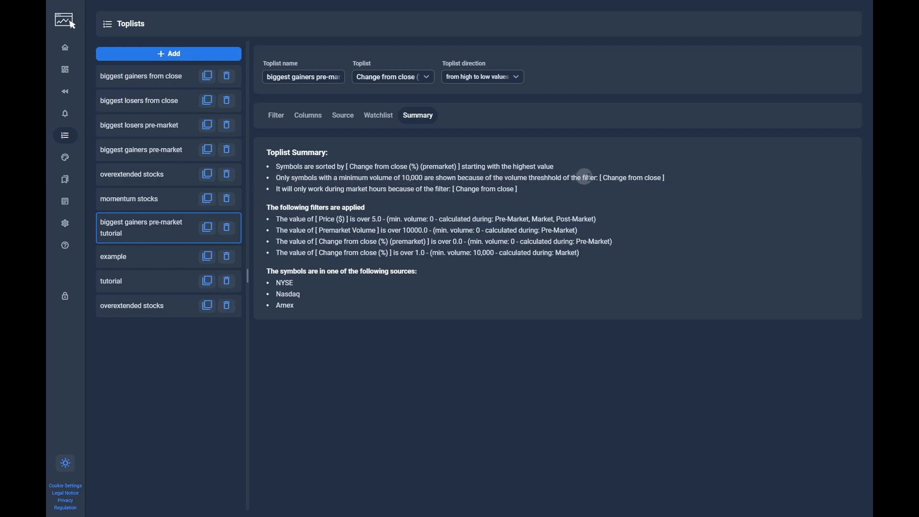
left_click(276, 115)
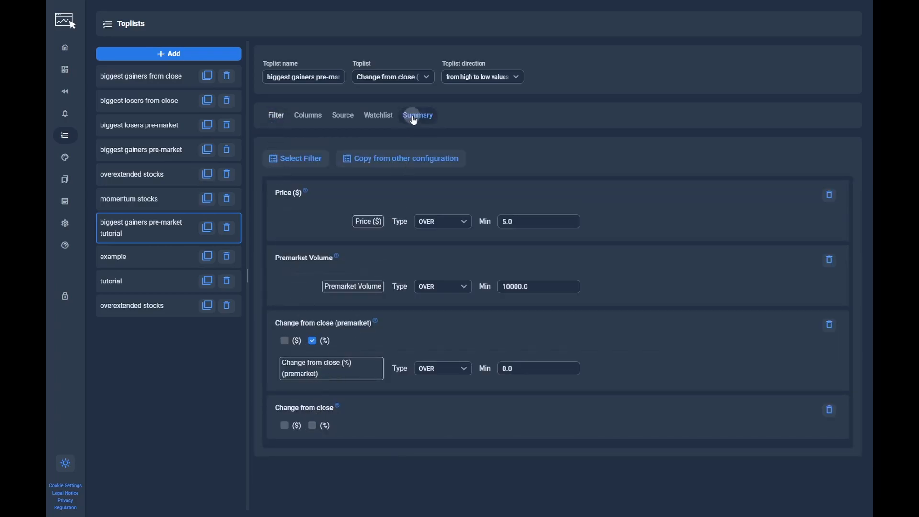
left_click(418, 115)
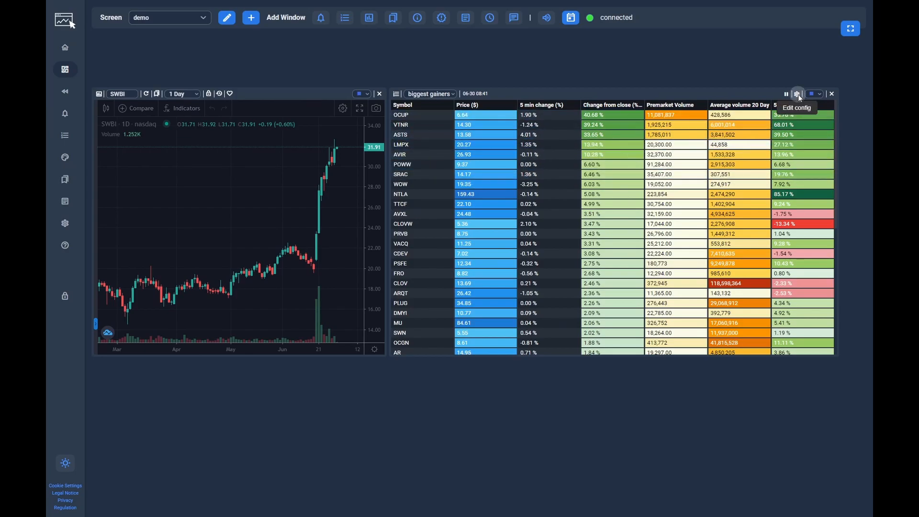
Enable change from close (%) in the dashboard toplist's config so the table fills with gainers.
left_click(798, 93)
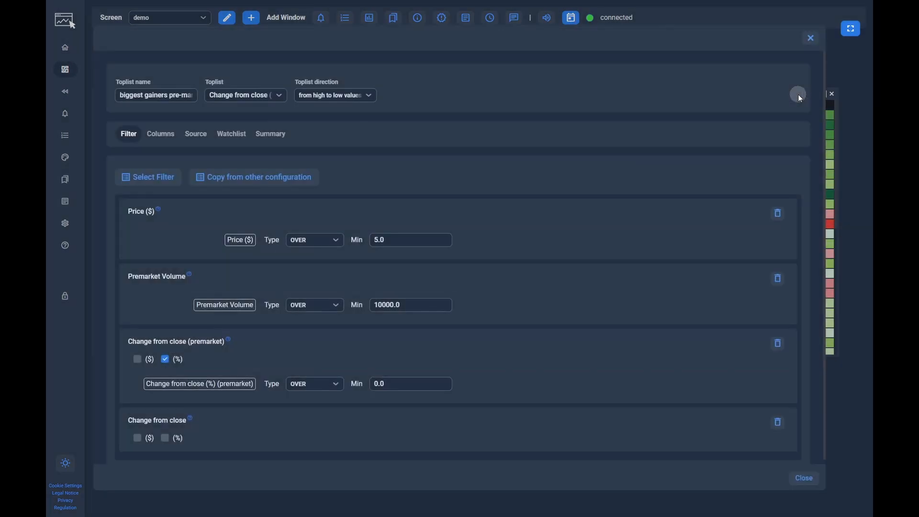
left_click(164, 438)
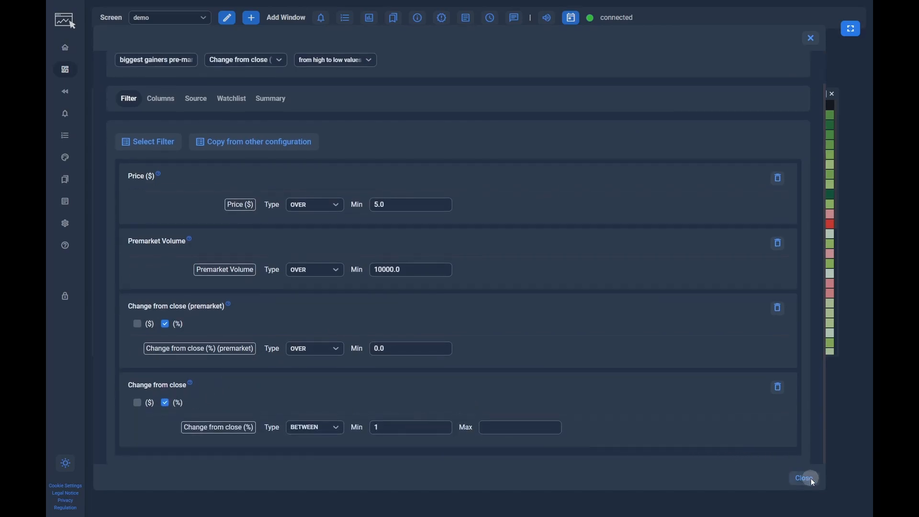
left_click(803, 478)
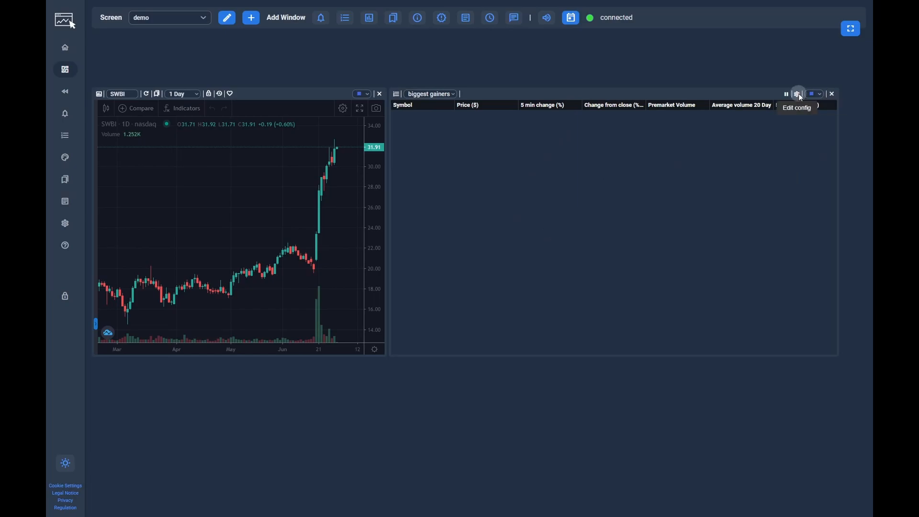
left_click(798, 94)
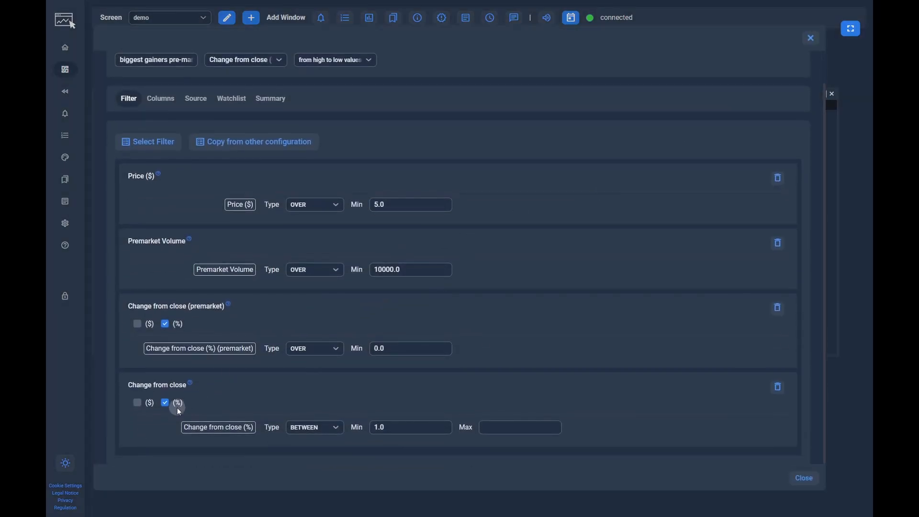
left_click(803, 478)
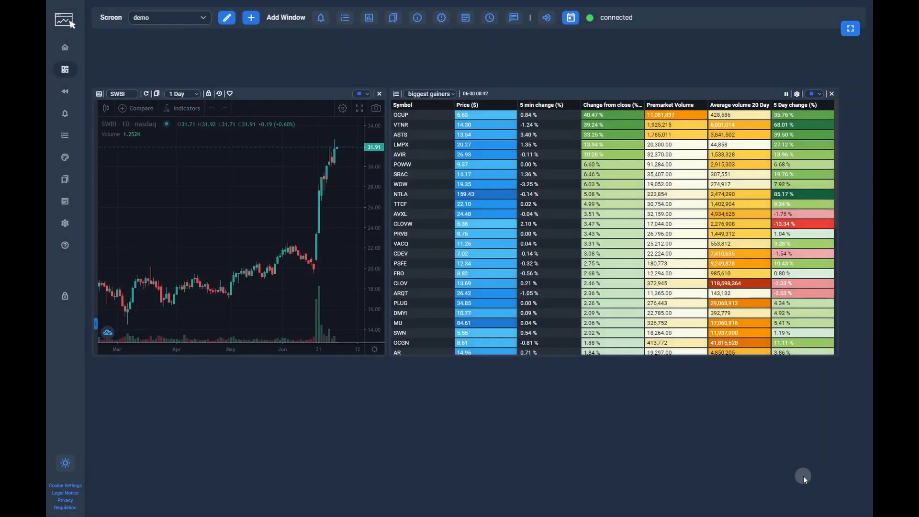